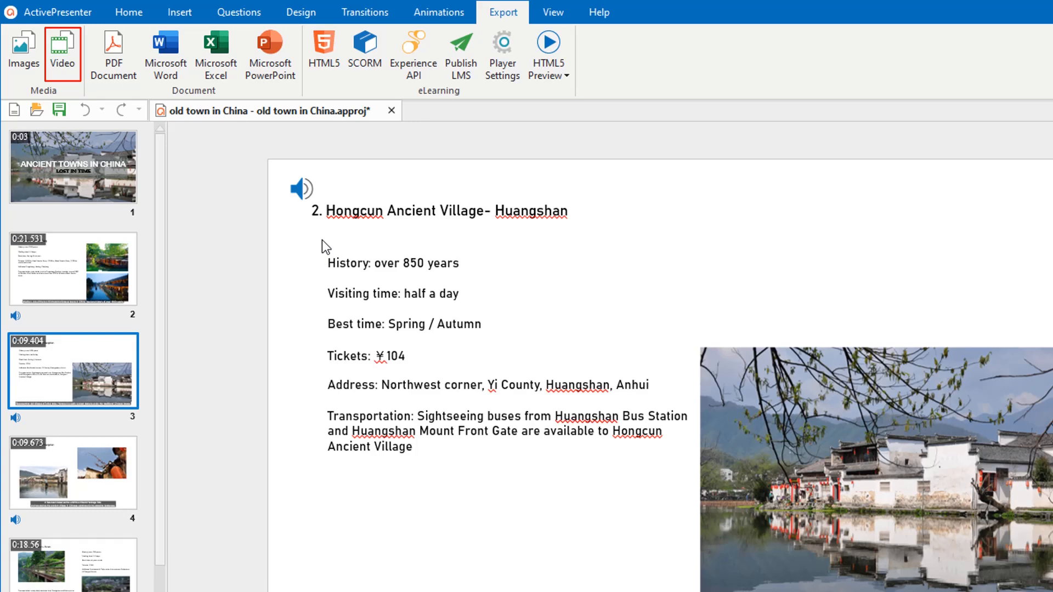
Bring up the Export To Video dialog from the Export ribbon.
click(61, 53)
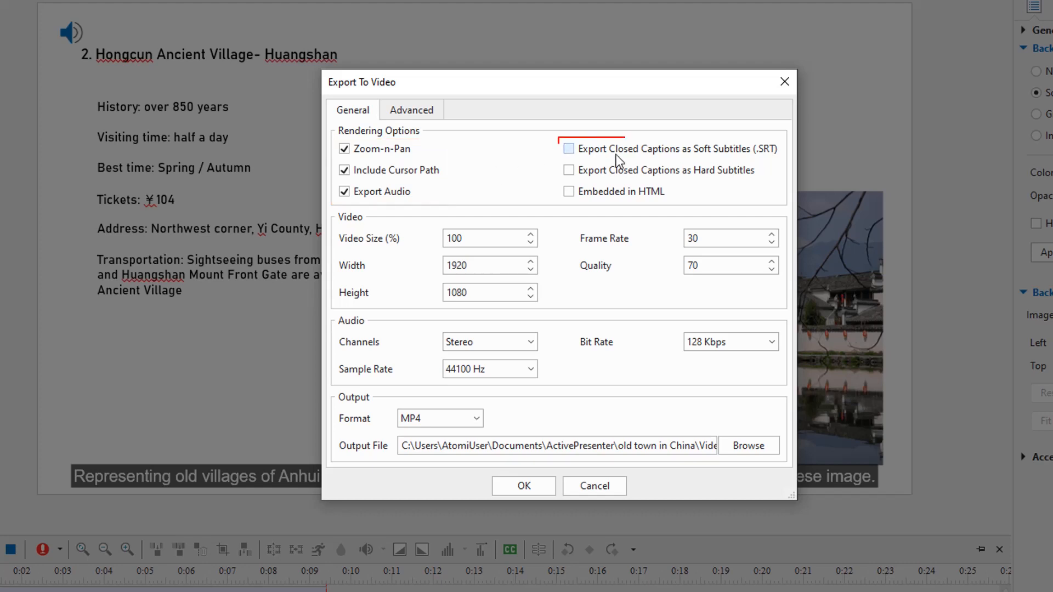
Enable exporting closed captions as soft SRT subtitles, keeping video size at 100%.
click(570, 148)
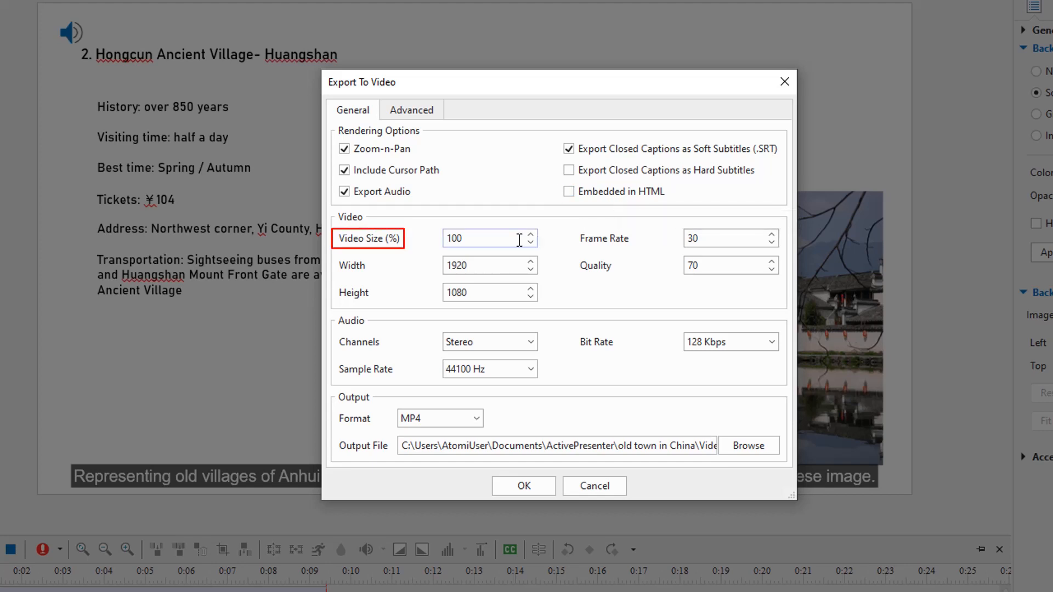
click(489, 238)
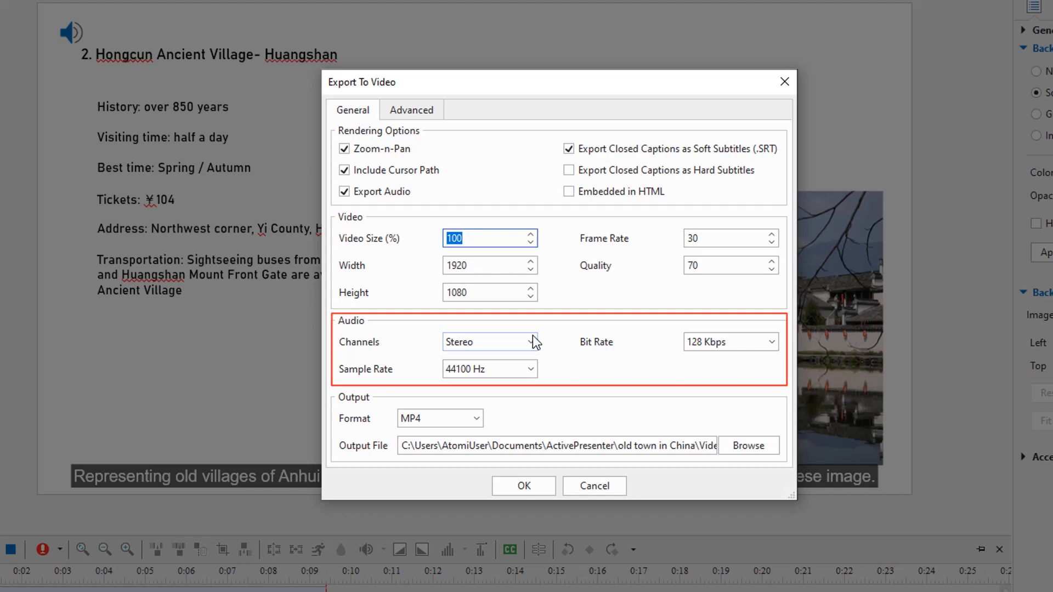
Set exported audio to mono at 48000 Hz, keeping the 128 Kbps bit rate.
click(531, 343)
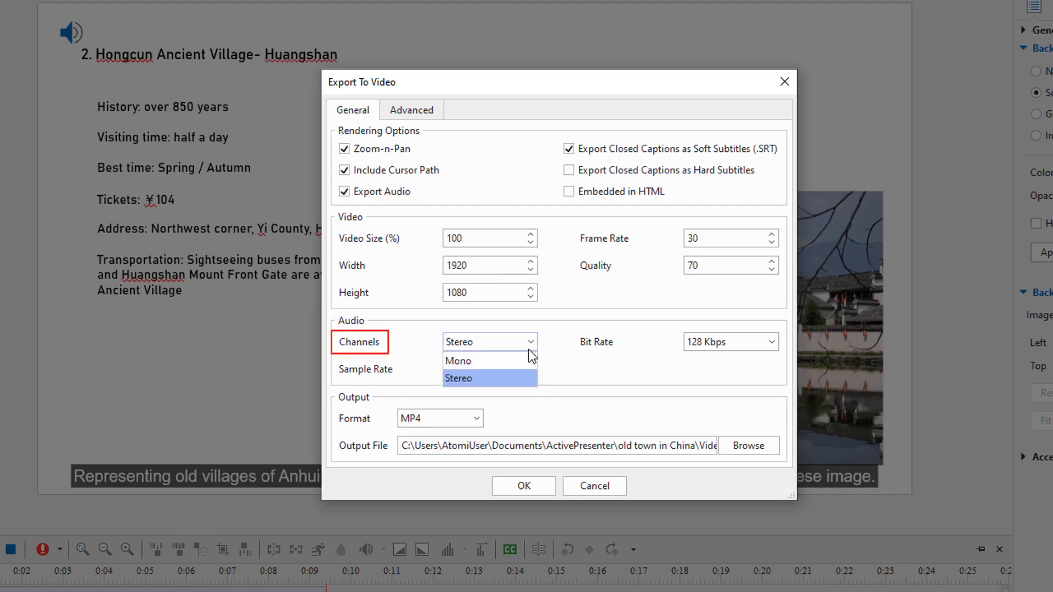
click(459, 361)
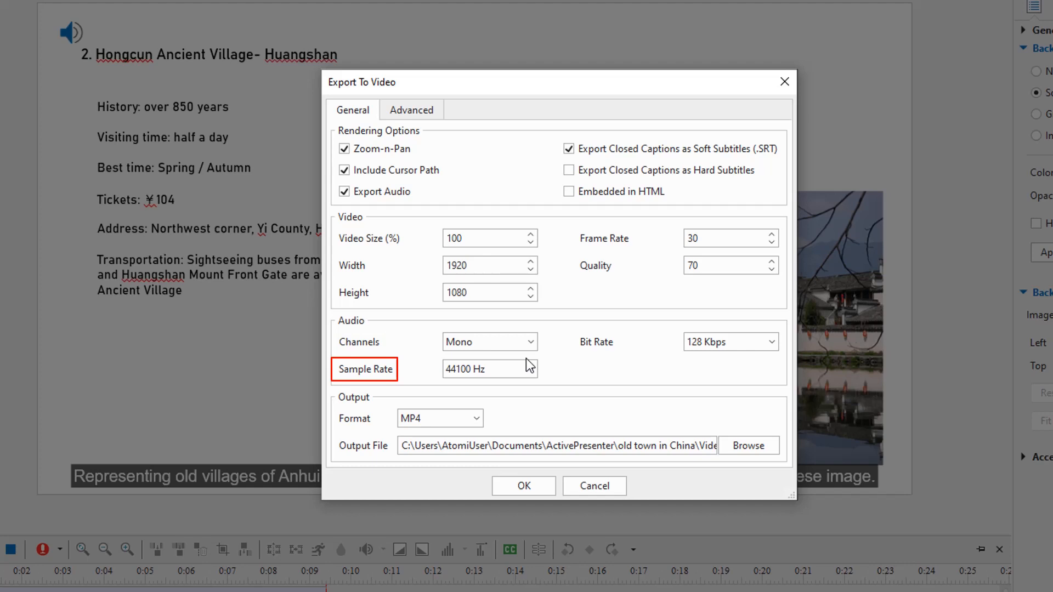
click(530, 369)
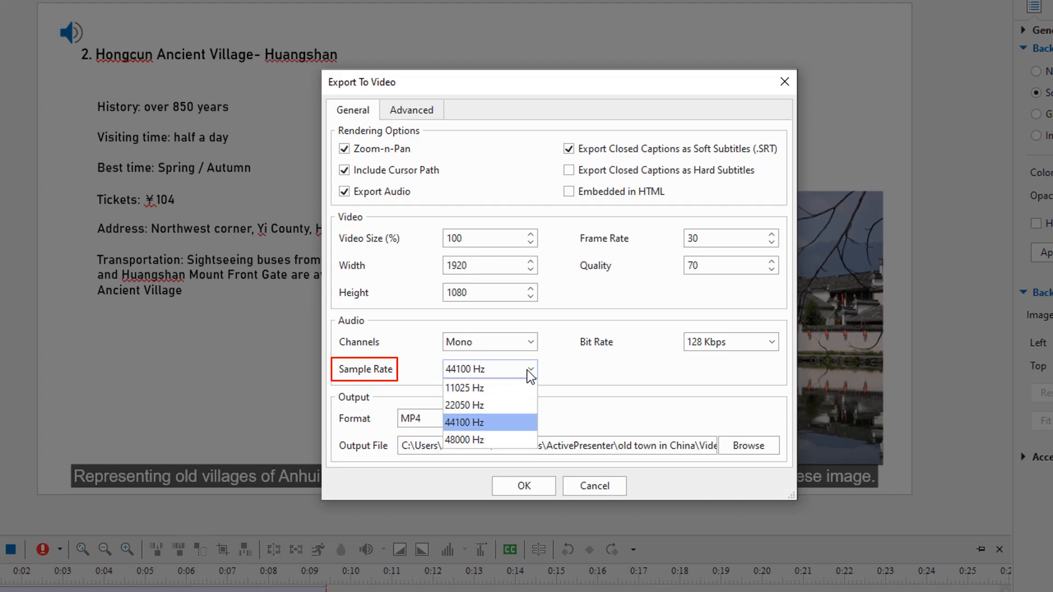
click(465, 440)
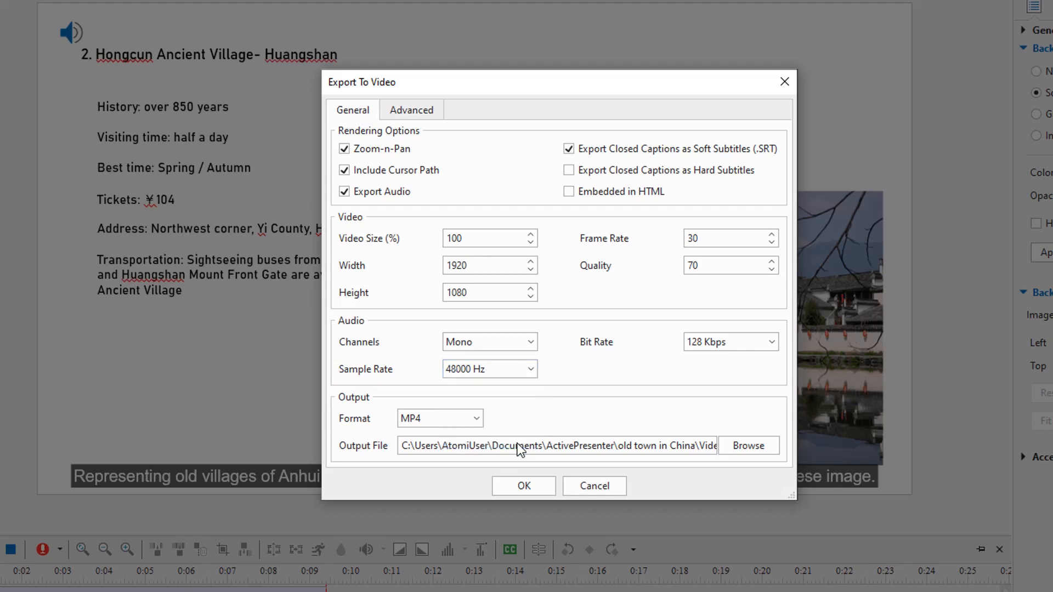
click(771, 343)
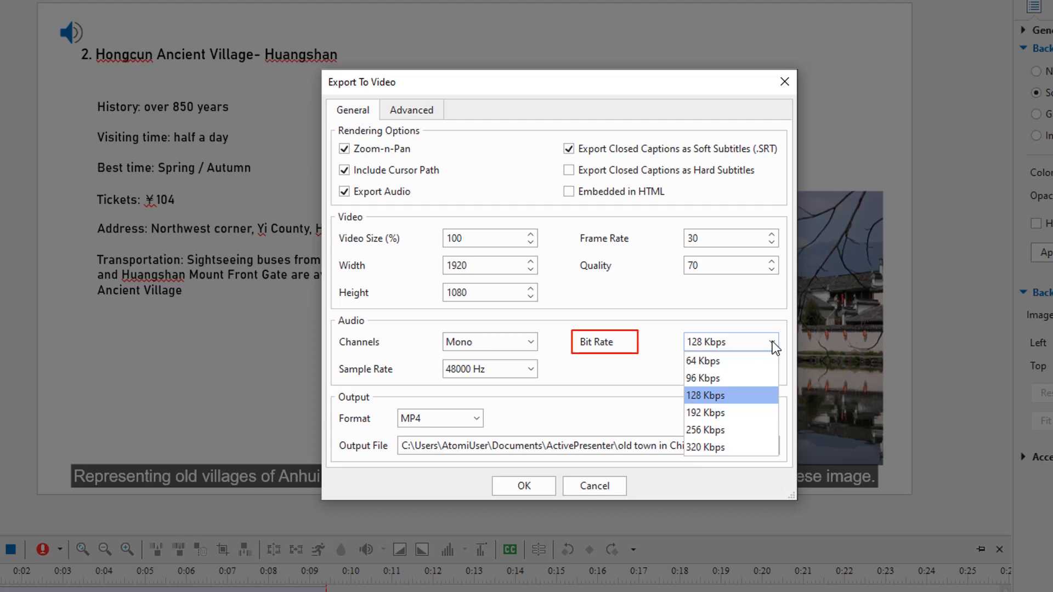
click(706, 395)
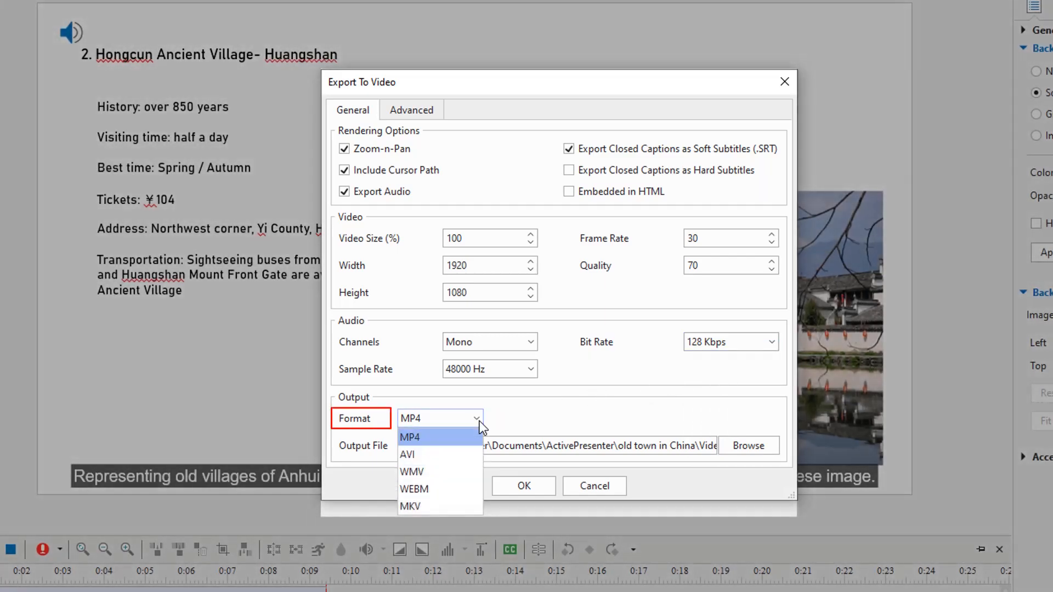
Keep MP4 as the format and move to the Advanced export settings.
click(411, 437)
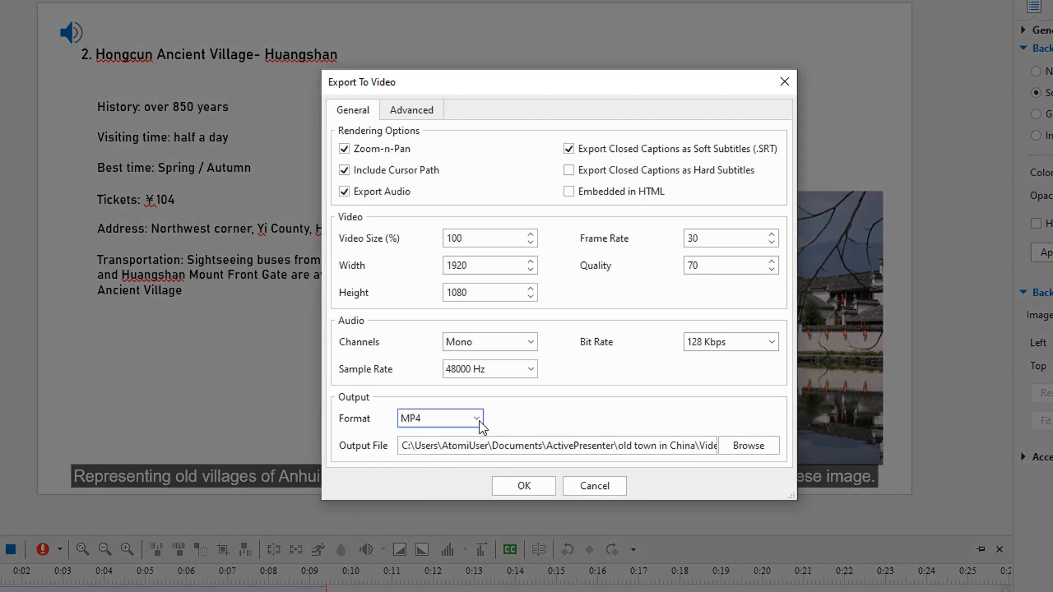
click(411, 110)
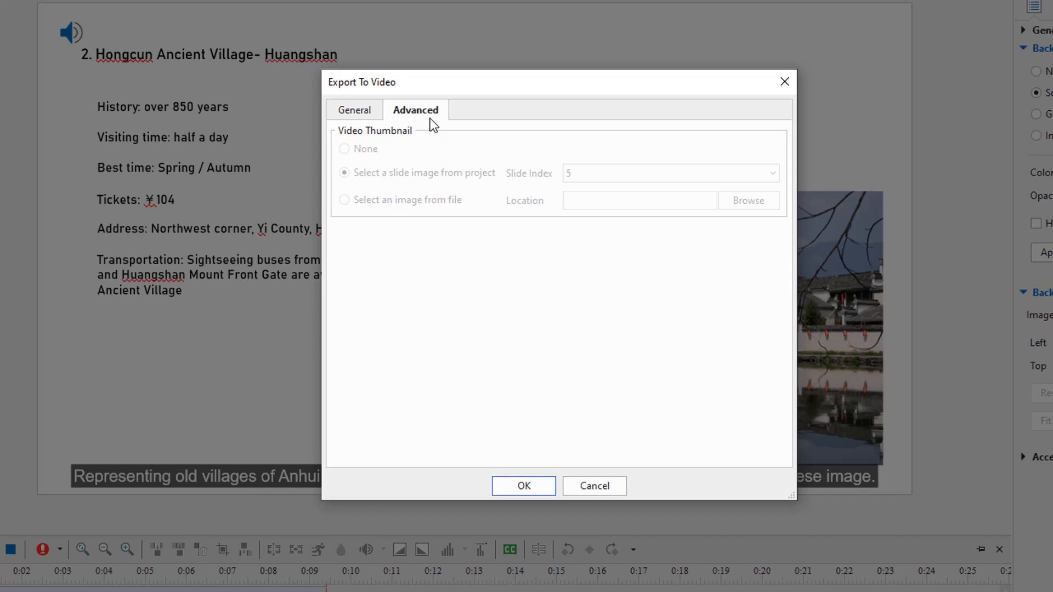
Embed the video in HTML with slide 3 as its thumbnail and start the export.
click(354, 109)
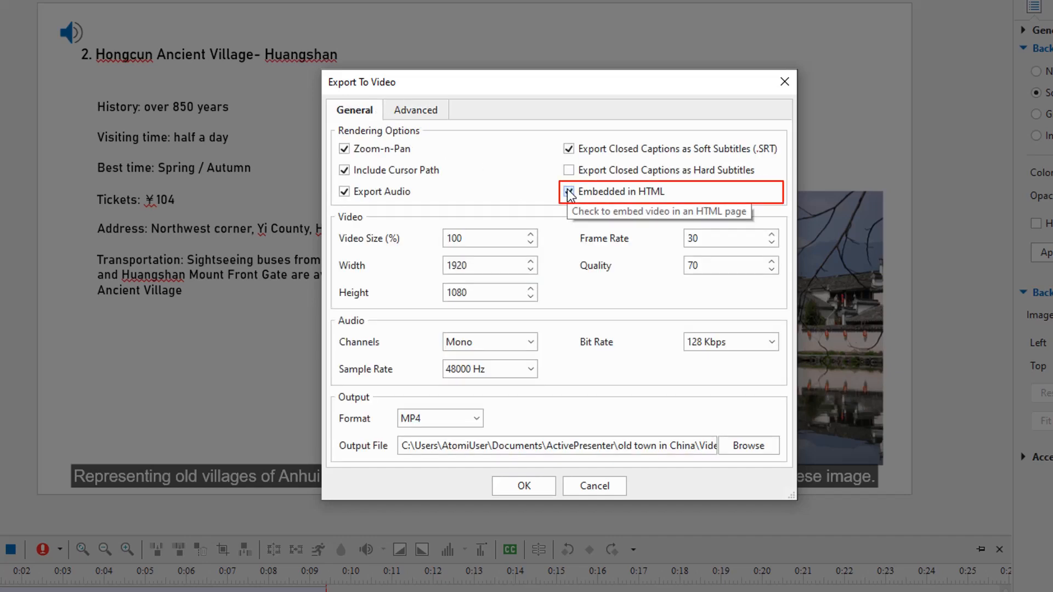
click(416, 110)
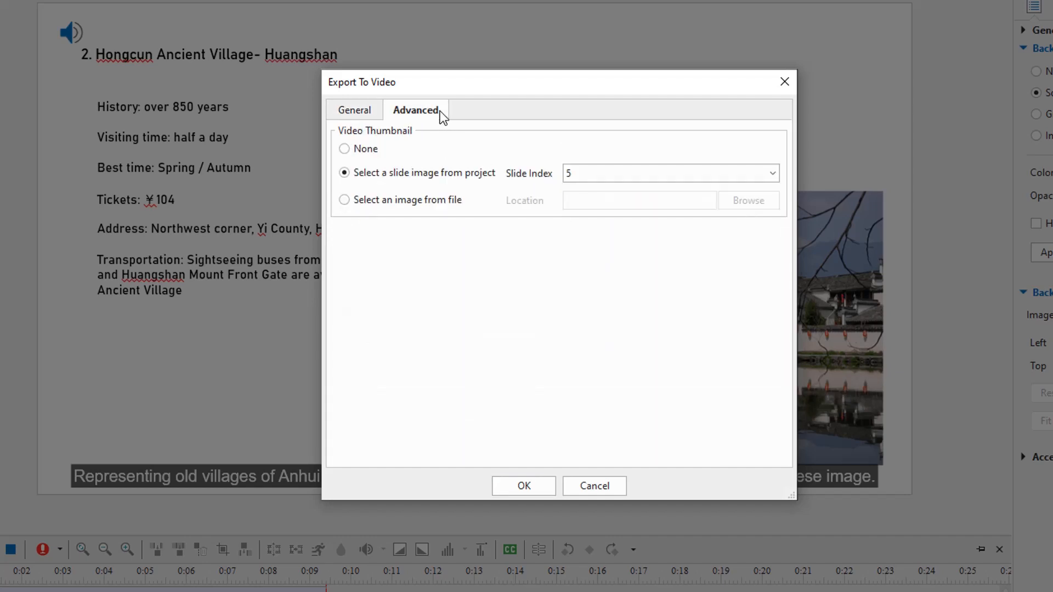
click(770, 173)
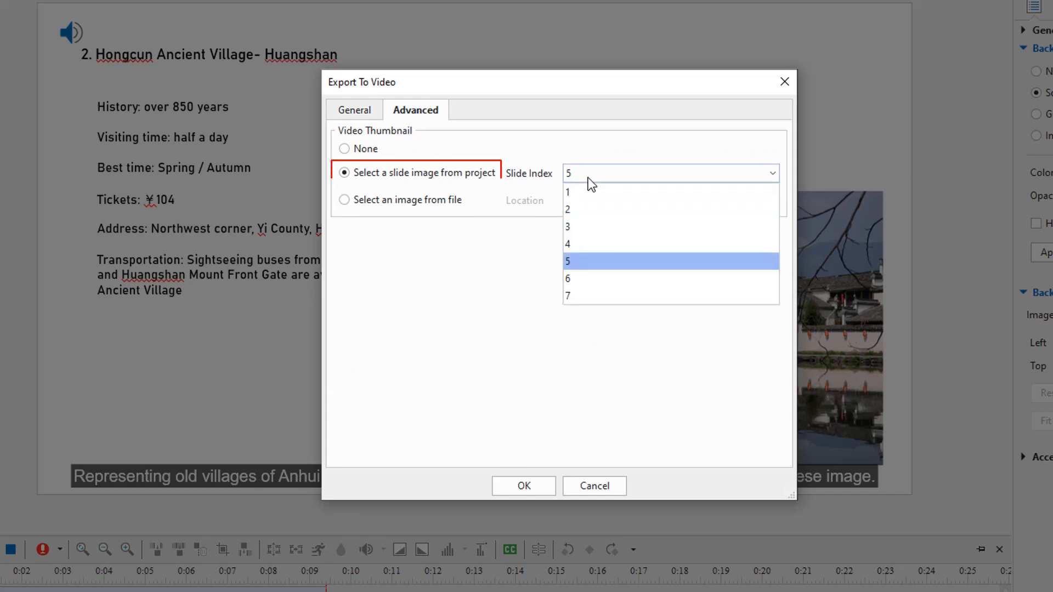
click(568, 226)
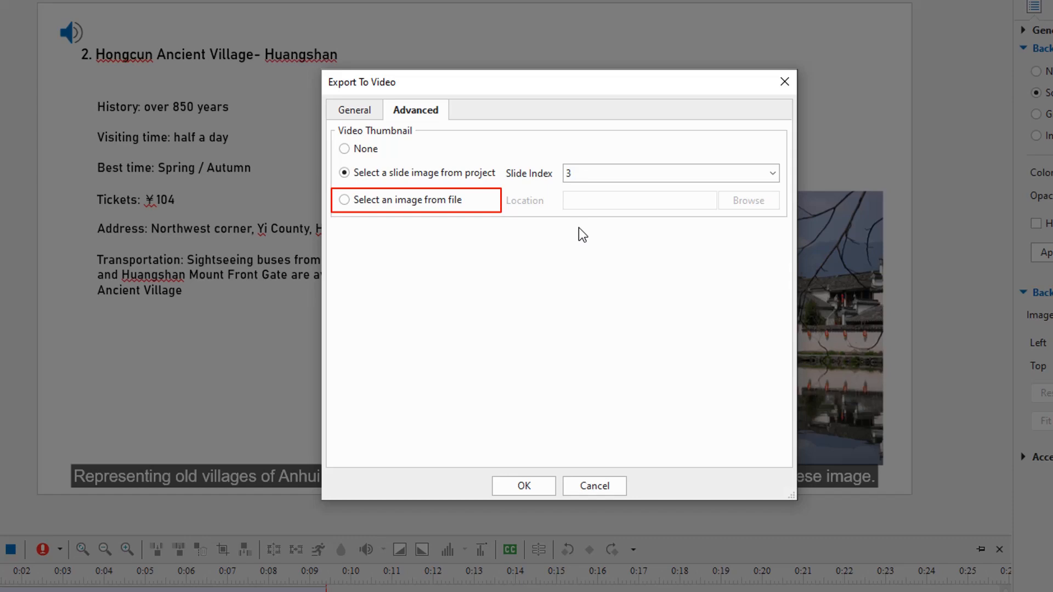
click(523, 486)
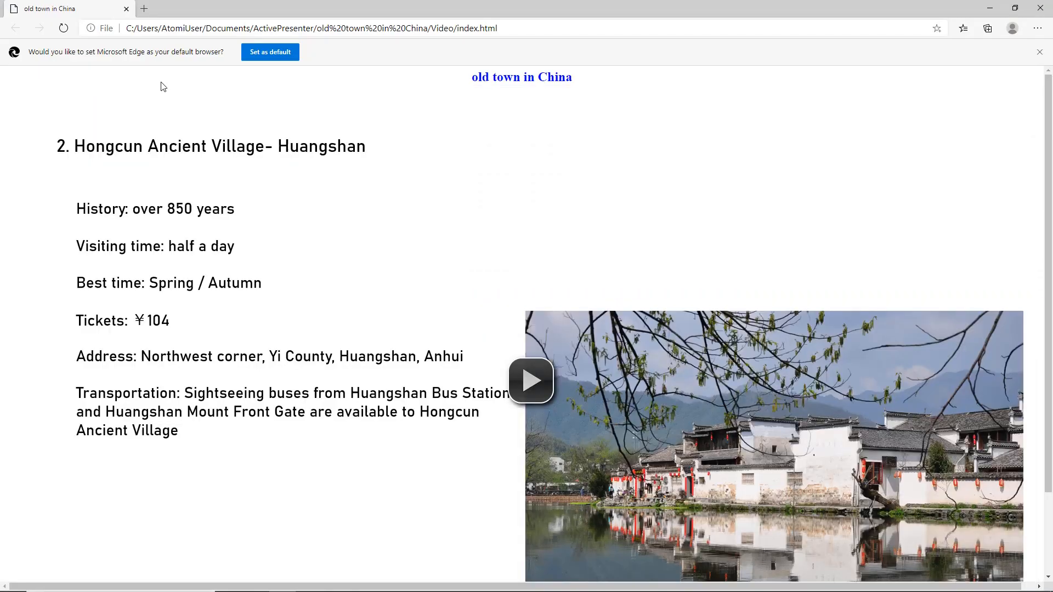
Play the embedded video in Edge until the Wuzhen Water Town slide appears.
click(531, 381)
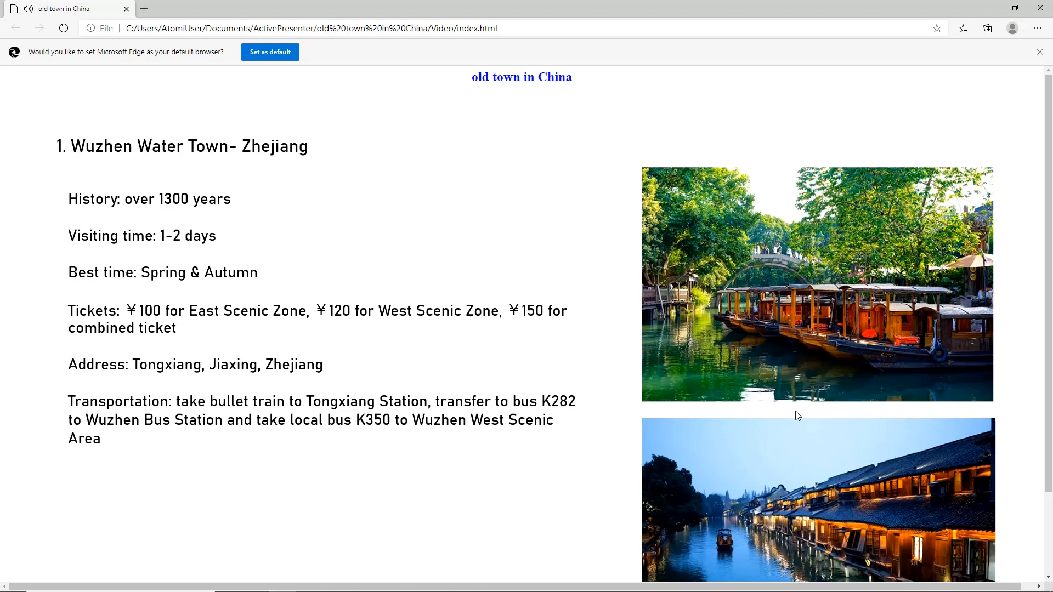
scroll(down, 3)
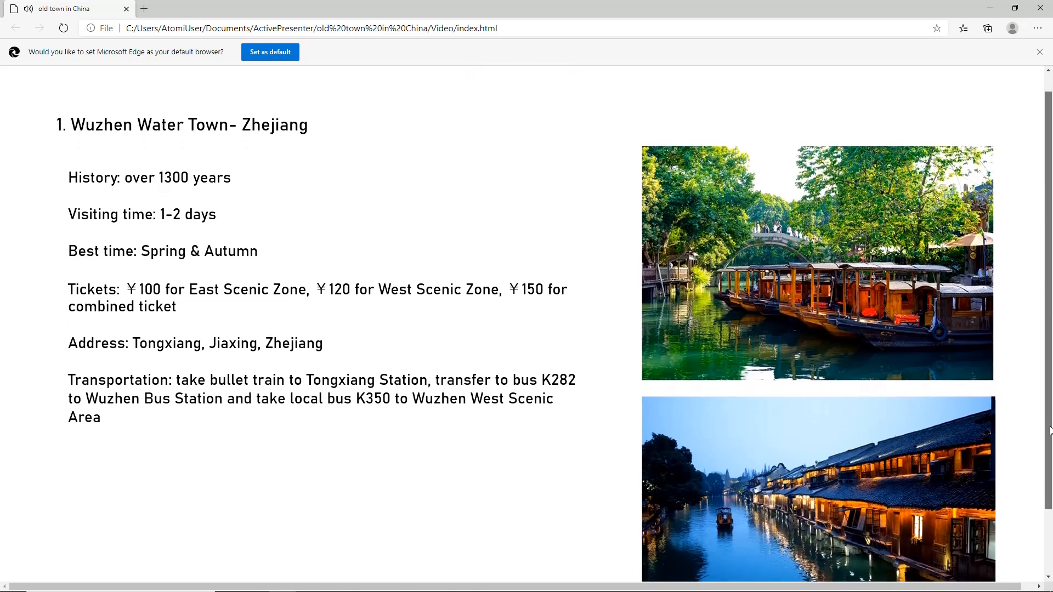
scroll(down, 3)
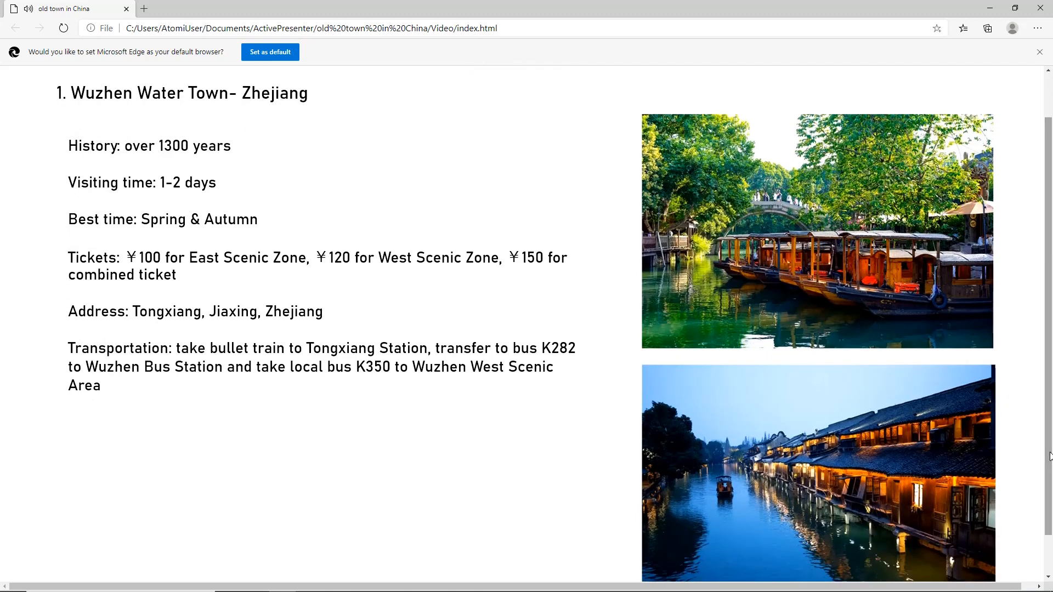